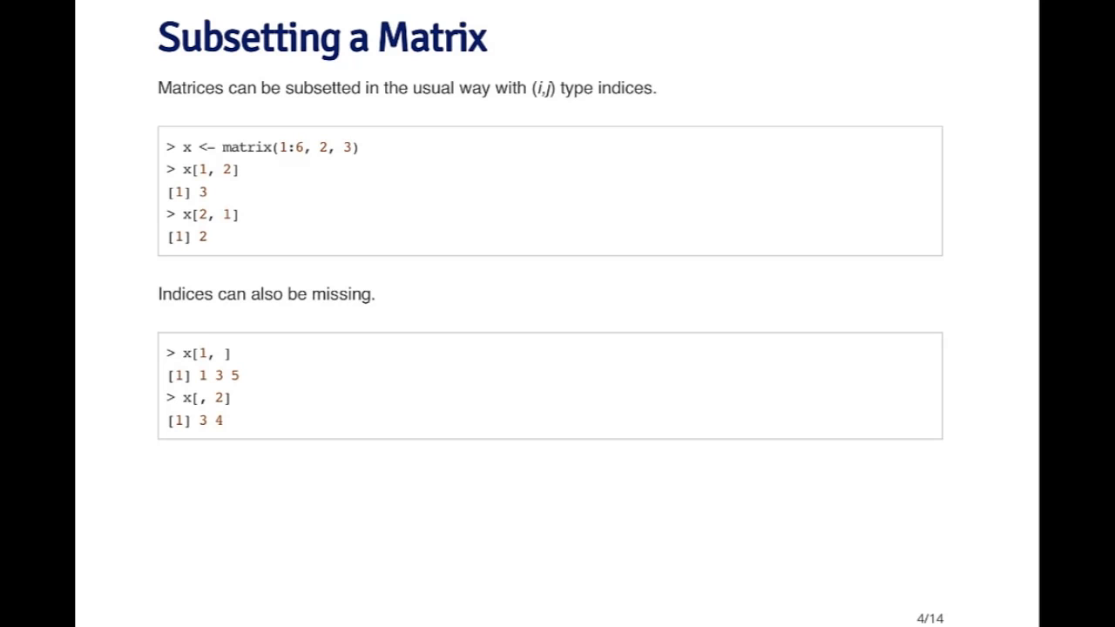
# Advance to slide 5, showing drop = FALSE returns a 1 × 1 matrix.
pyautogui.press('Right')
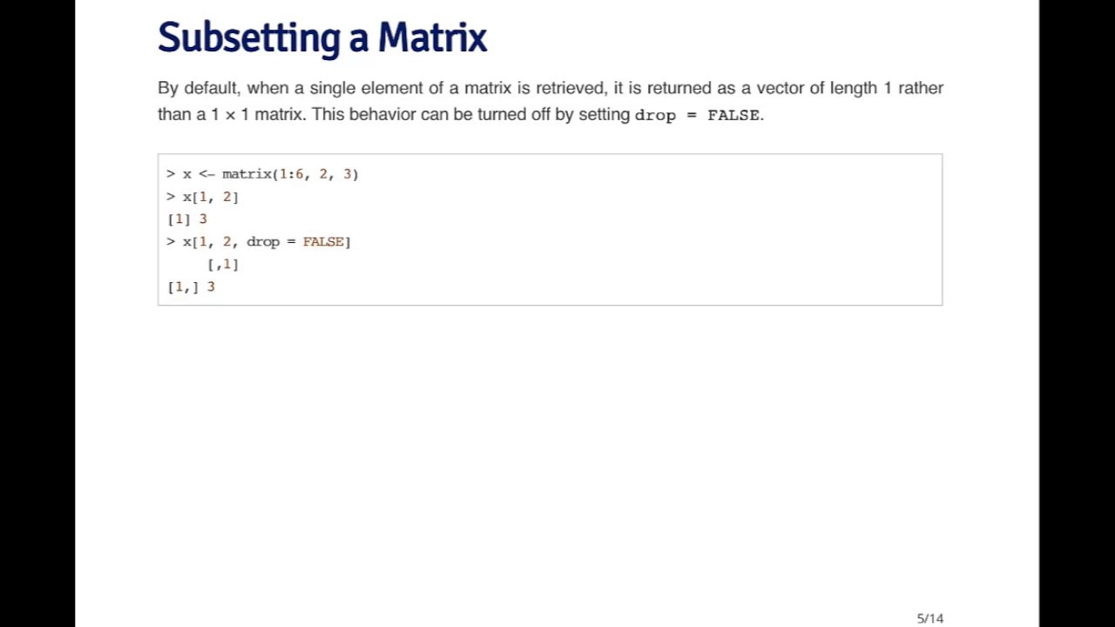